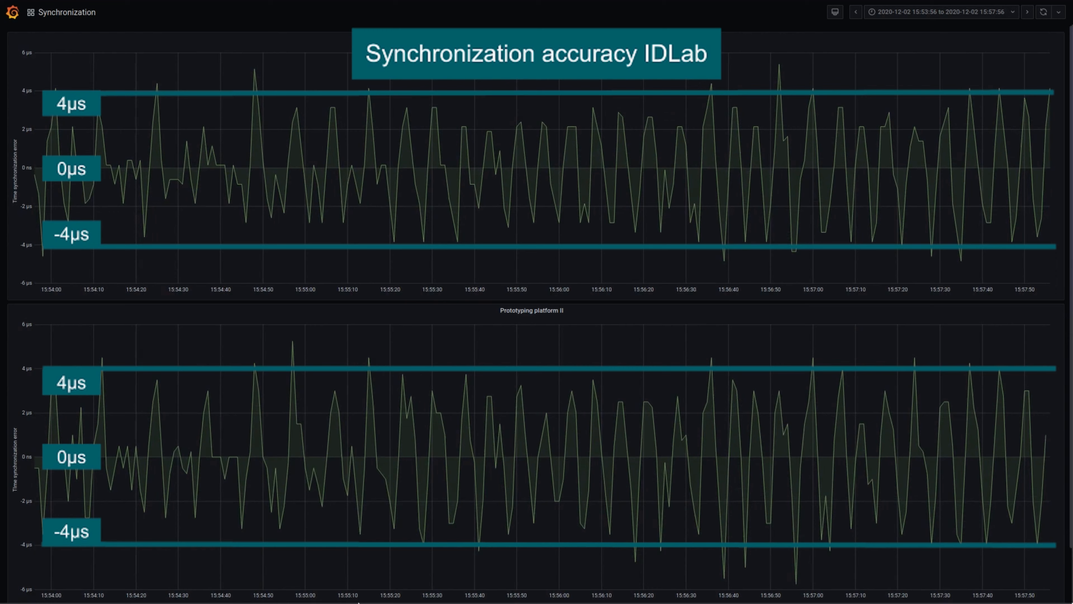
Step: Refresh the Synchronization dashboard so both error graphs reload the 15:54–15:58 window
click(1027, 12)
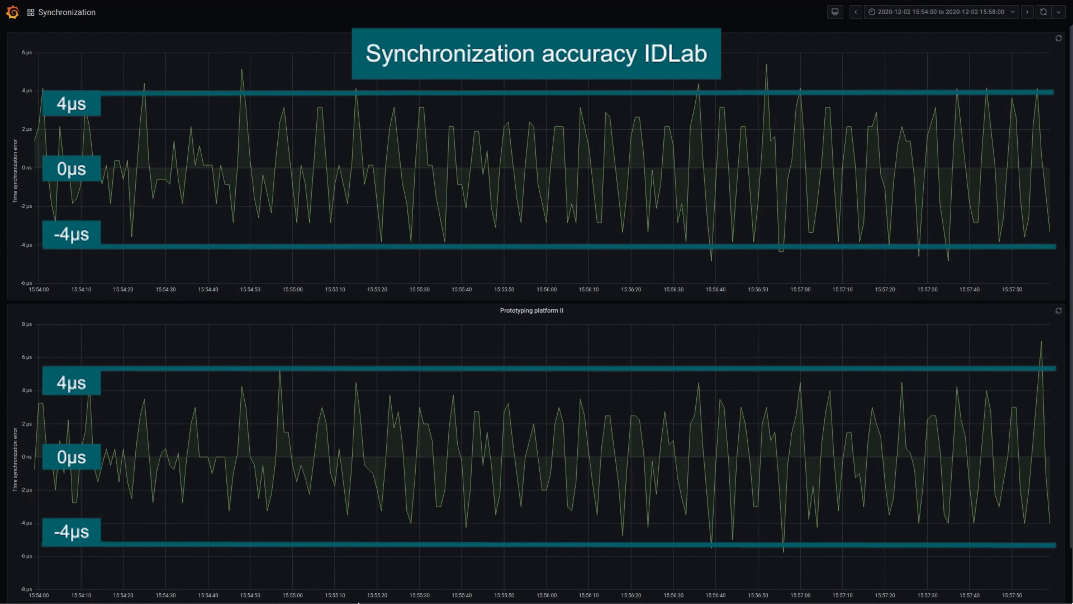